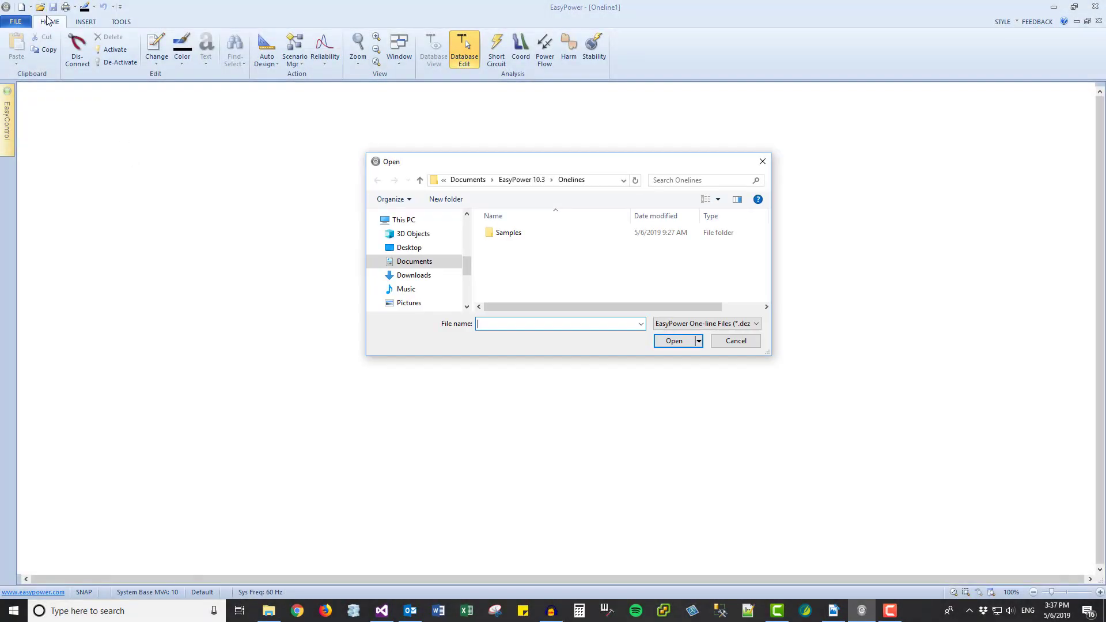
Step: Open Reliability IEEE493 Example 8_page80.dez from the Samples folder
double_click(508, 232)
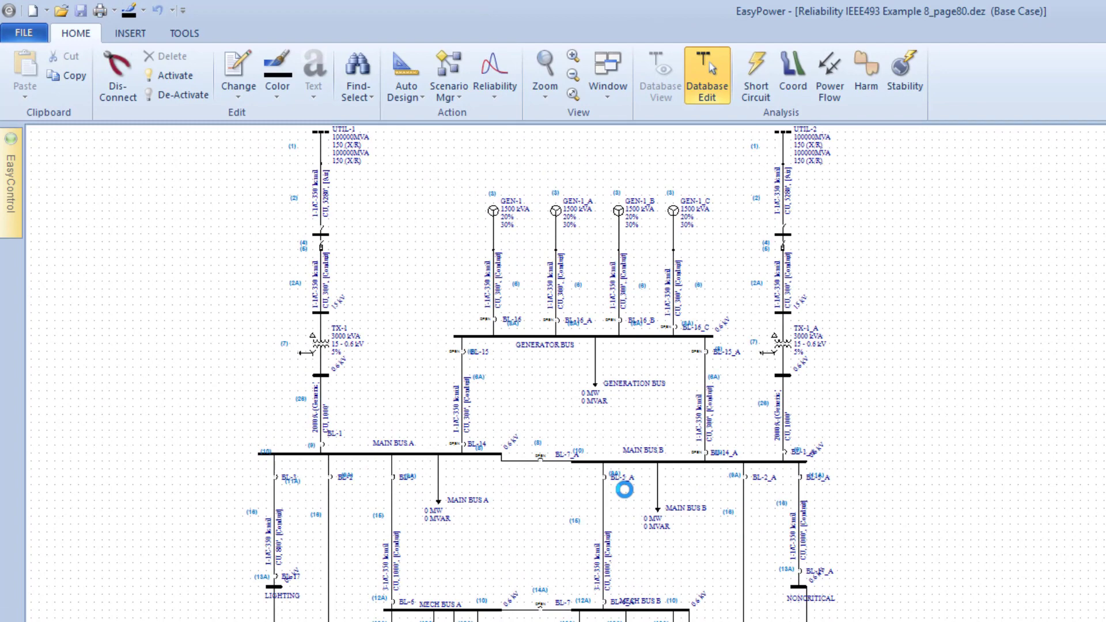
Step: Import IEEE 493-2007 Annex Q failure data, overwriting existing metrics, updating 64 records
left_click(495, 74)
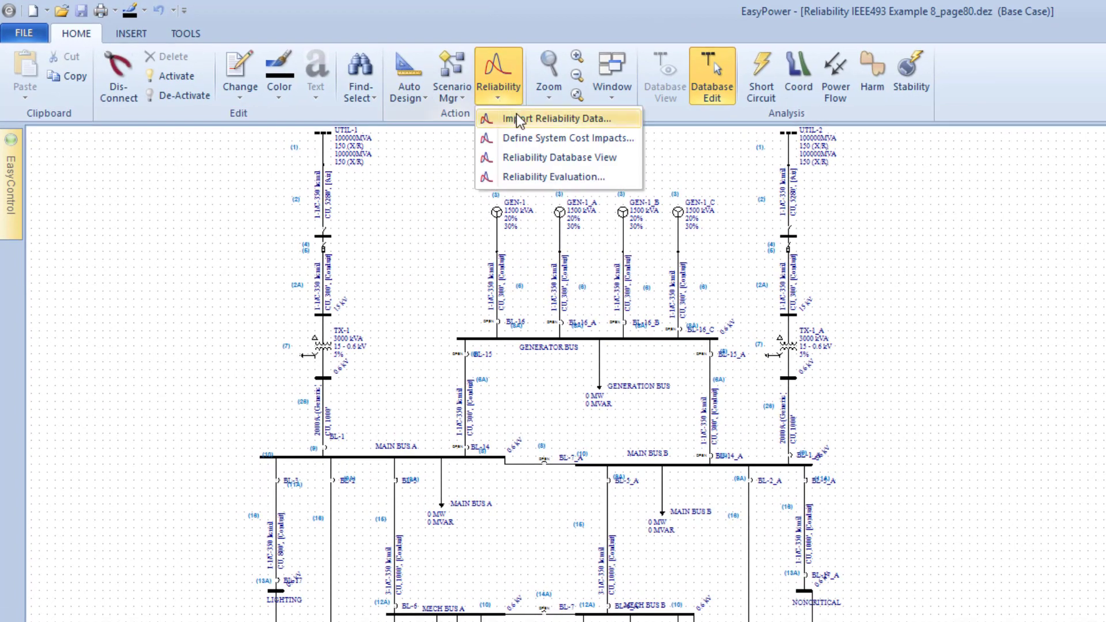
left_click(560, 118)
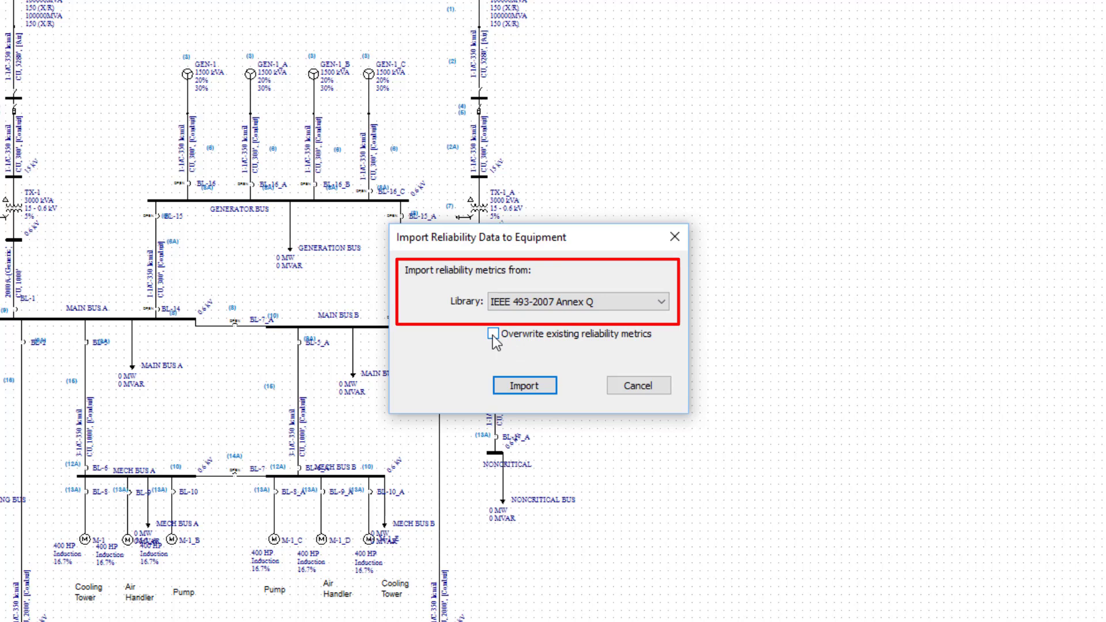
left_click(493, 334)
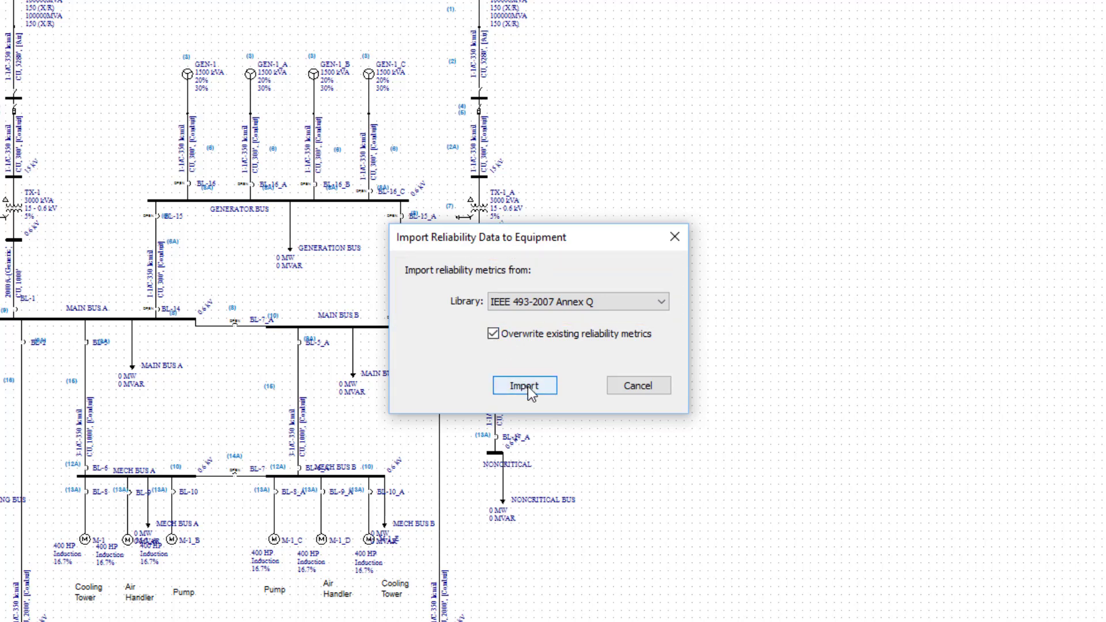
left_click(523, 385)
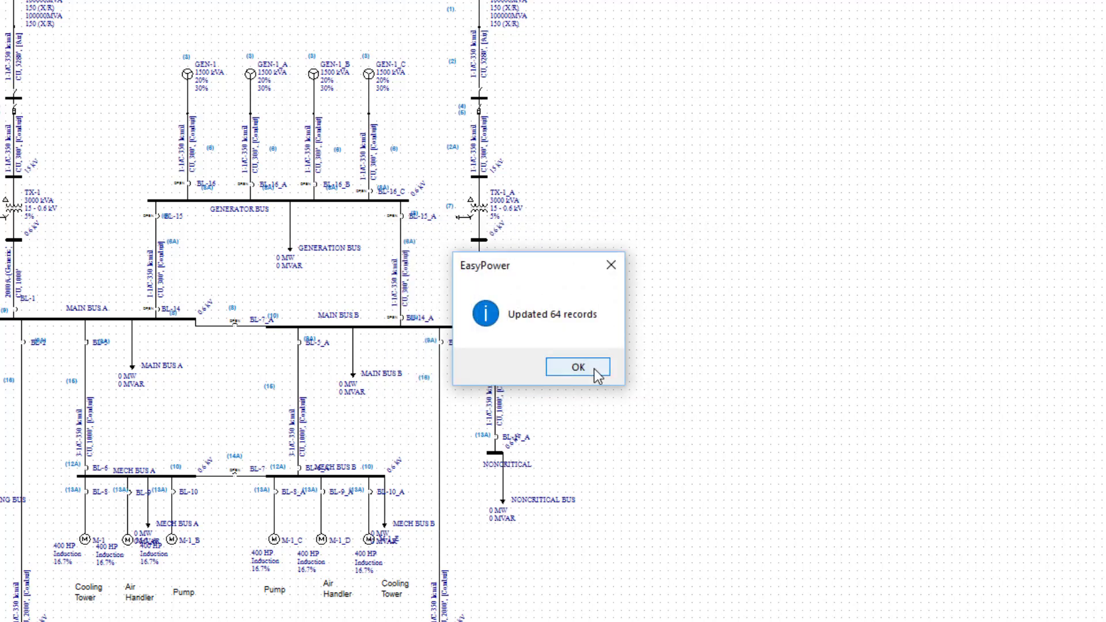
left_click(574, 366)
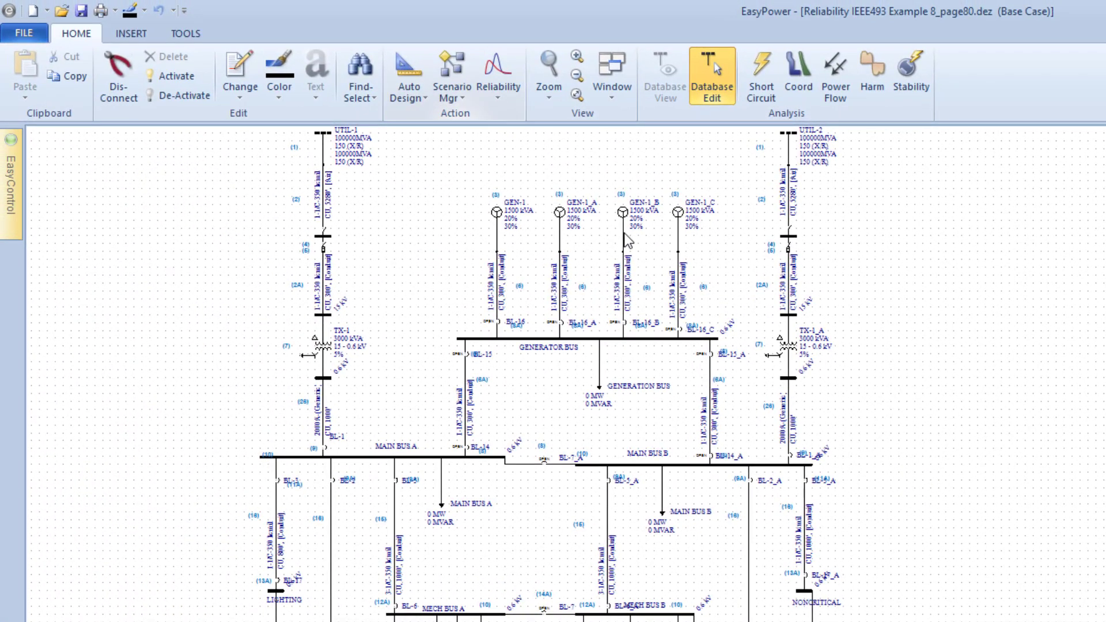
mouse_move(511, 120)
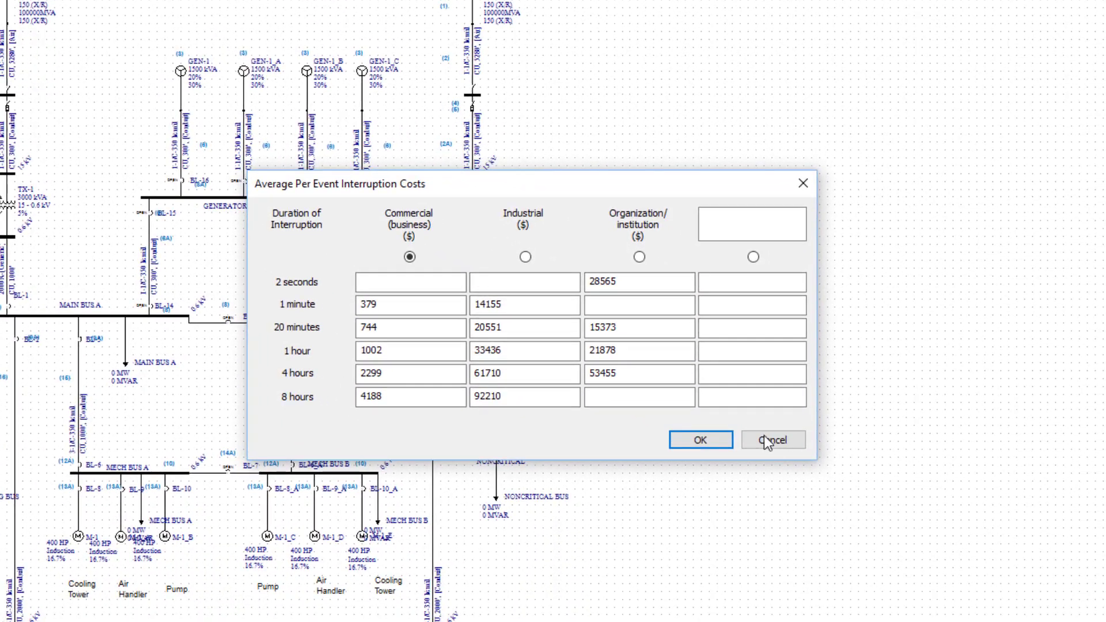
mouse_move(699, 439)
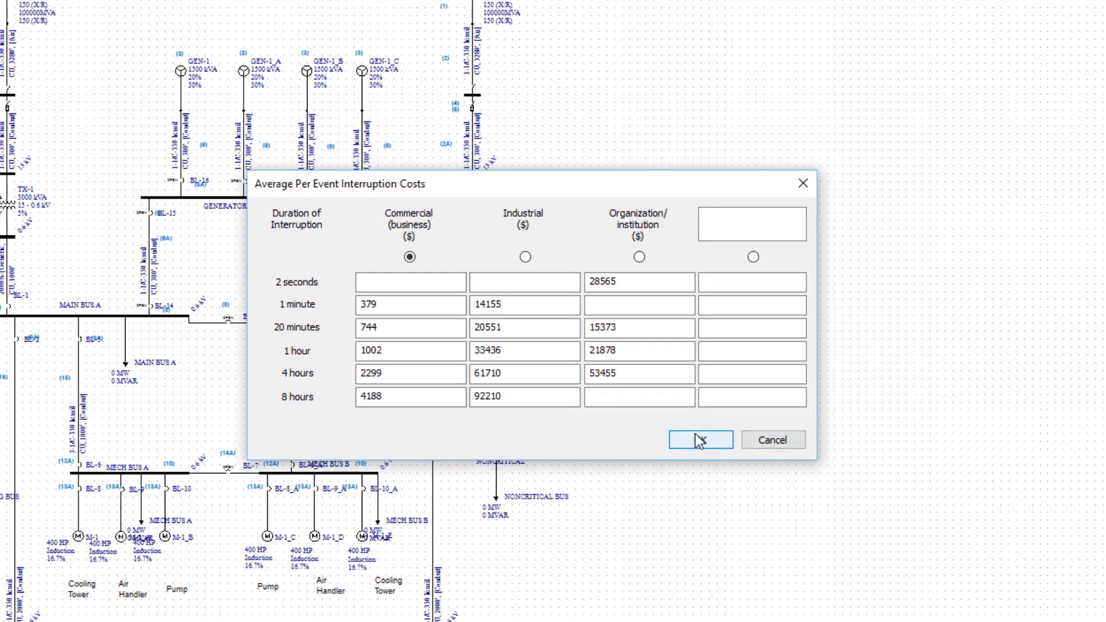
Step: Accept the Commercial (business) per-event interruption costs as system cost impacts
left_click(699, 439)
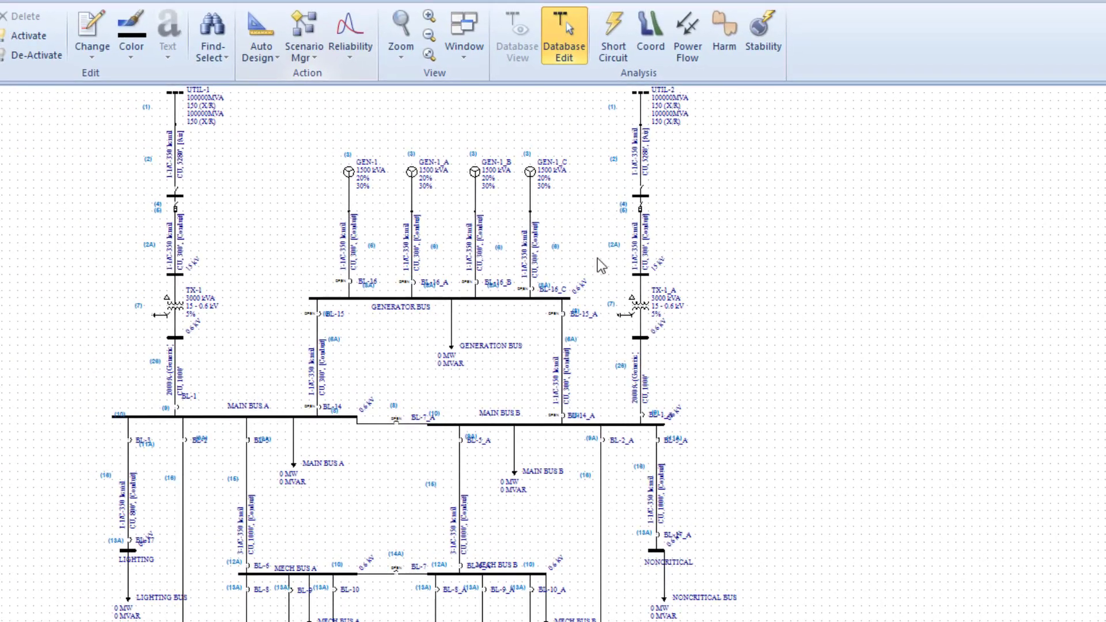
Step: Run a 3rd Order reliability evaluation with open-switch redundancy set to No
left_click(350, 27)
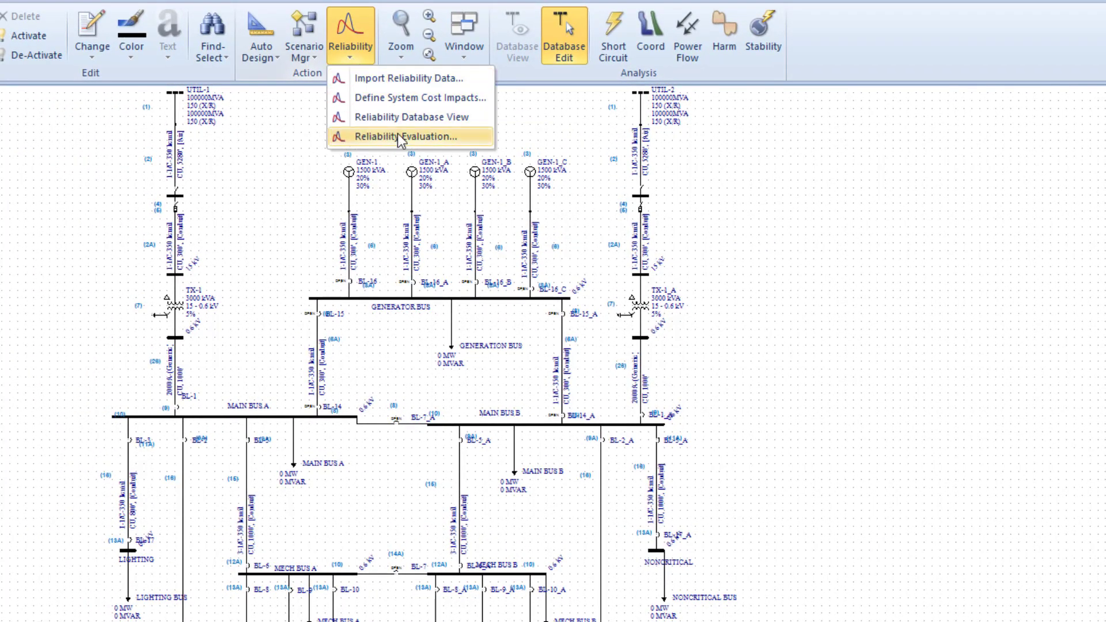
left_click(395, 135)
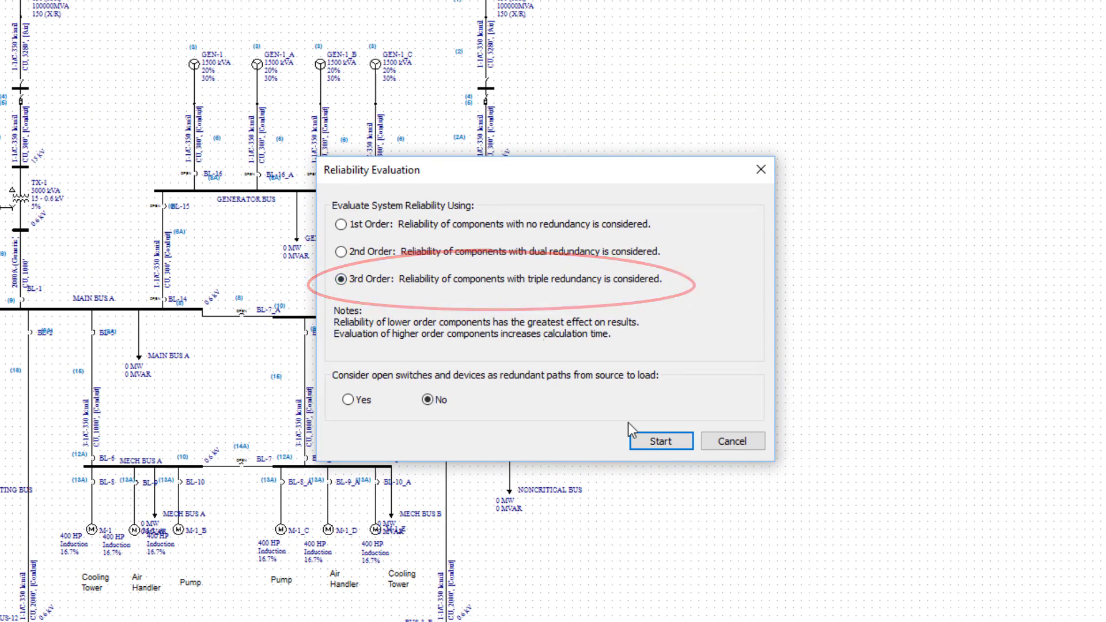
left_click(659, 441)
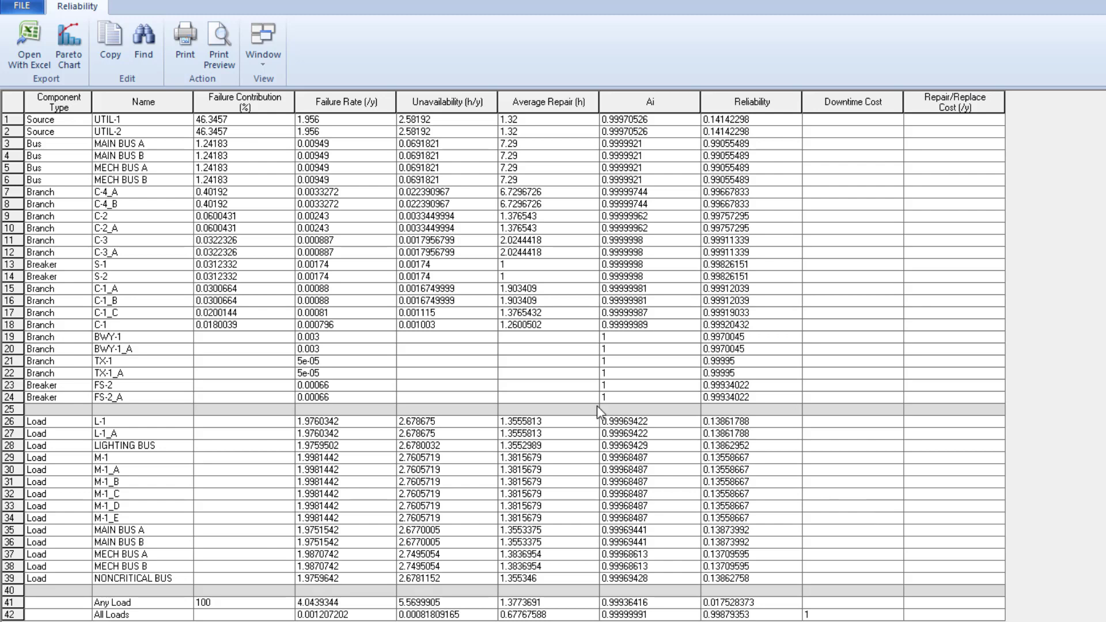
mouse_move(190, 178)
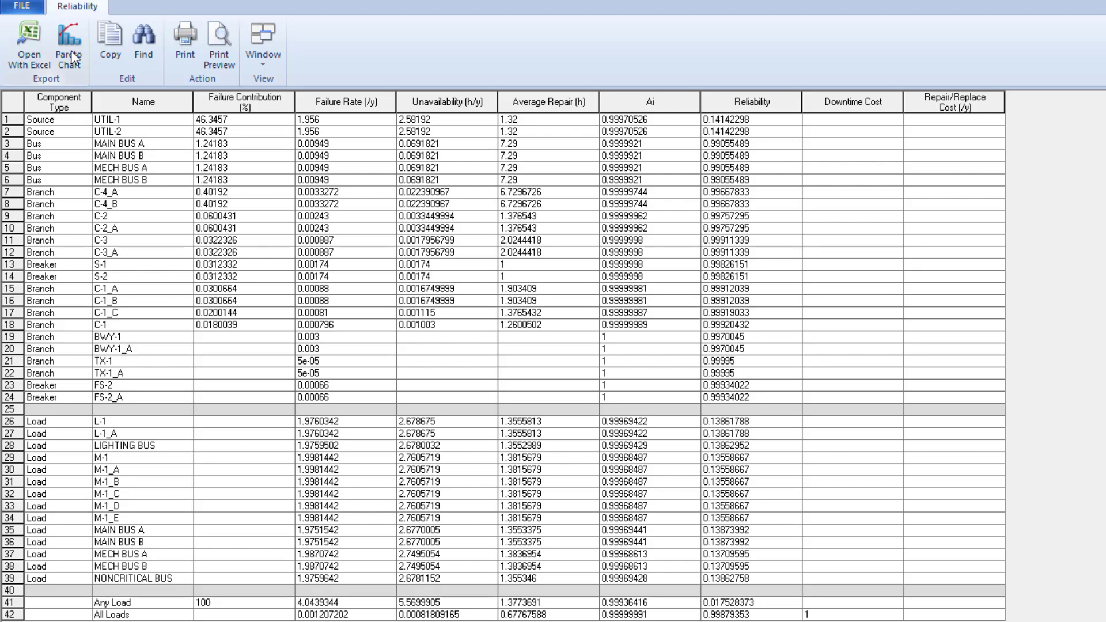
Step: Show the results as a Pareto chart of Failure Rate instead of failure contribution
left_click(68, 42)
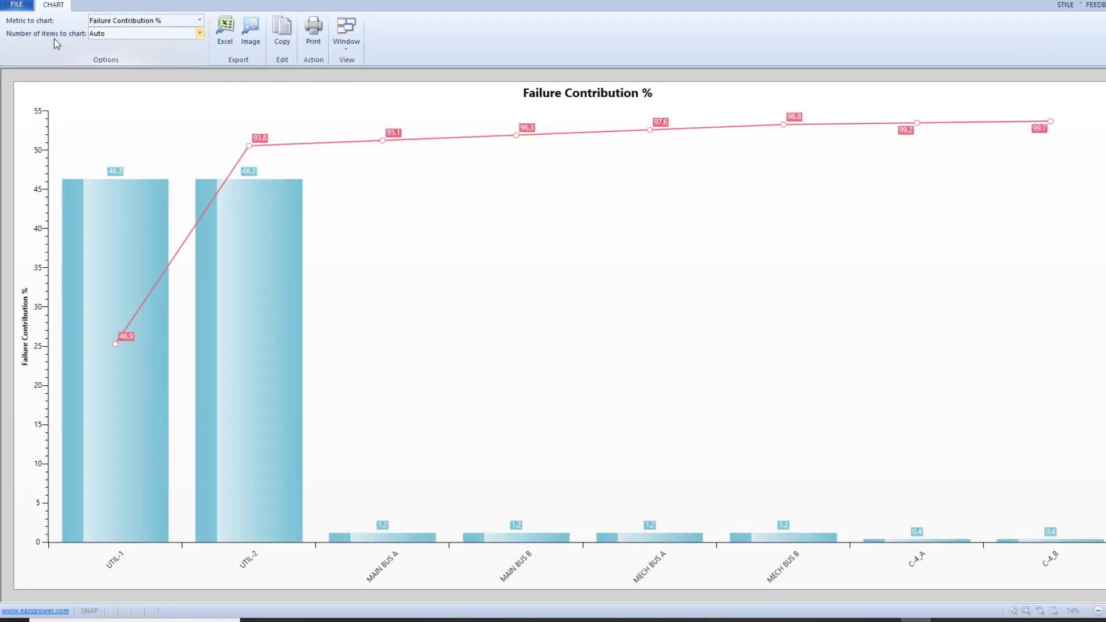
left_click(199, 19)
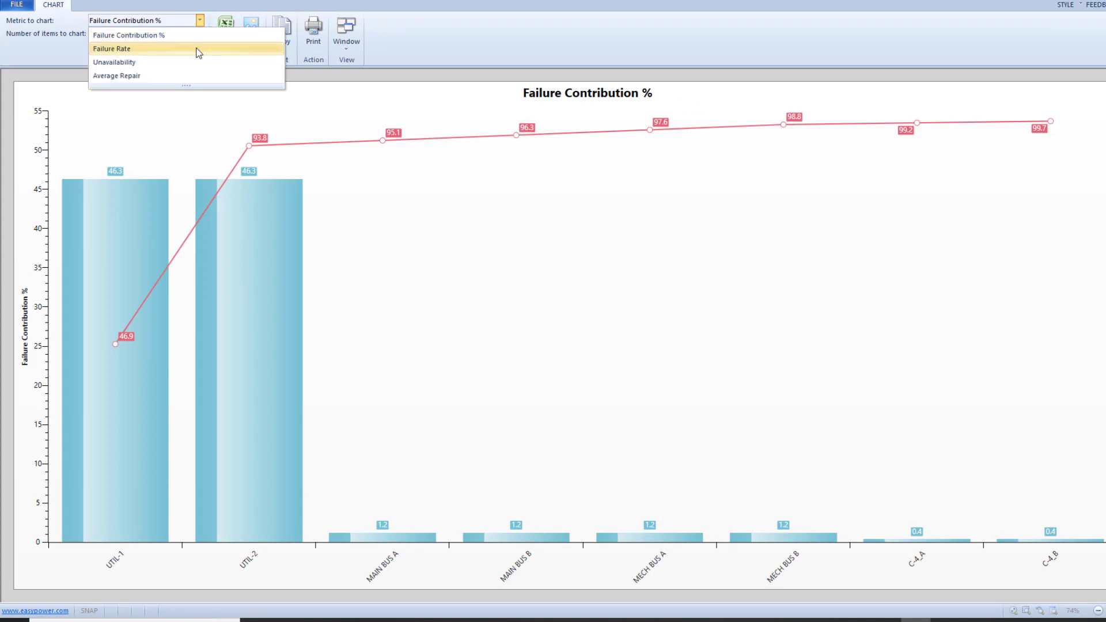
left_click(111, 48)
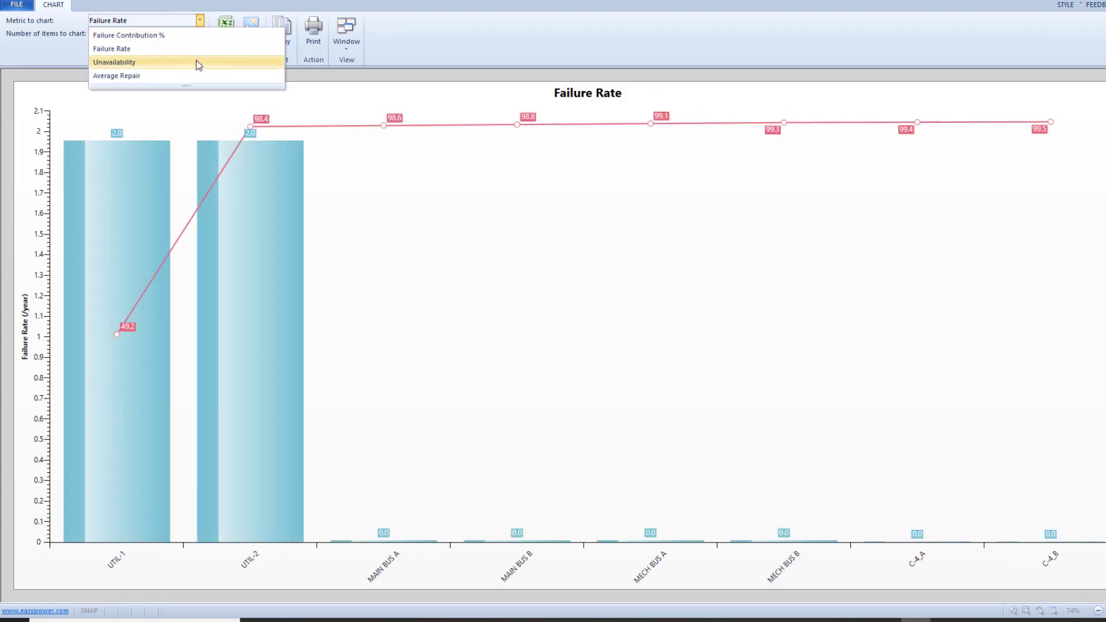